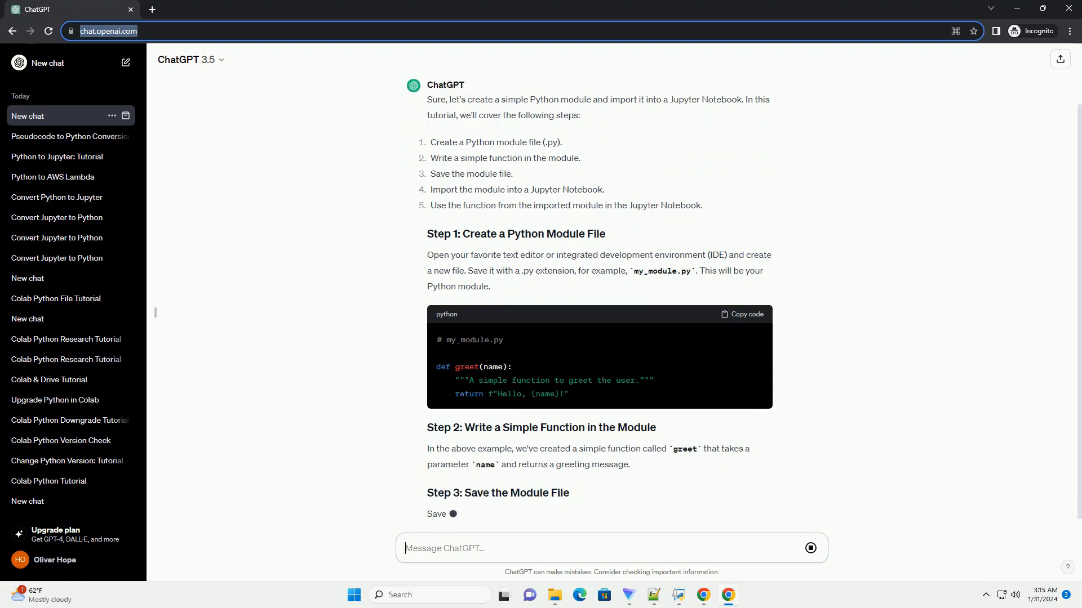
Scroll down the chat to follow Steps 1-4, ending at the notebook cell importing my_module
scroll(down, 3)
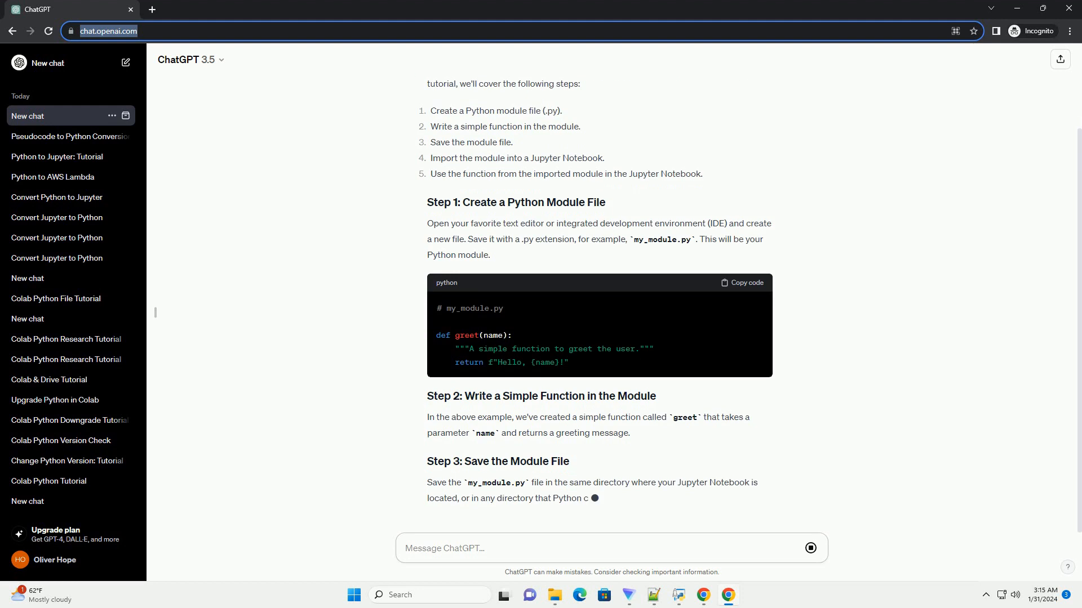
scroll(down, 3)
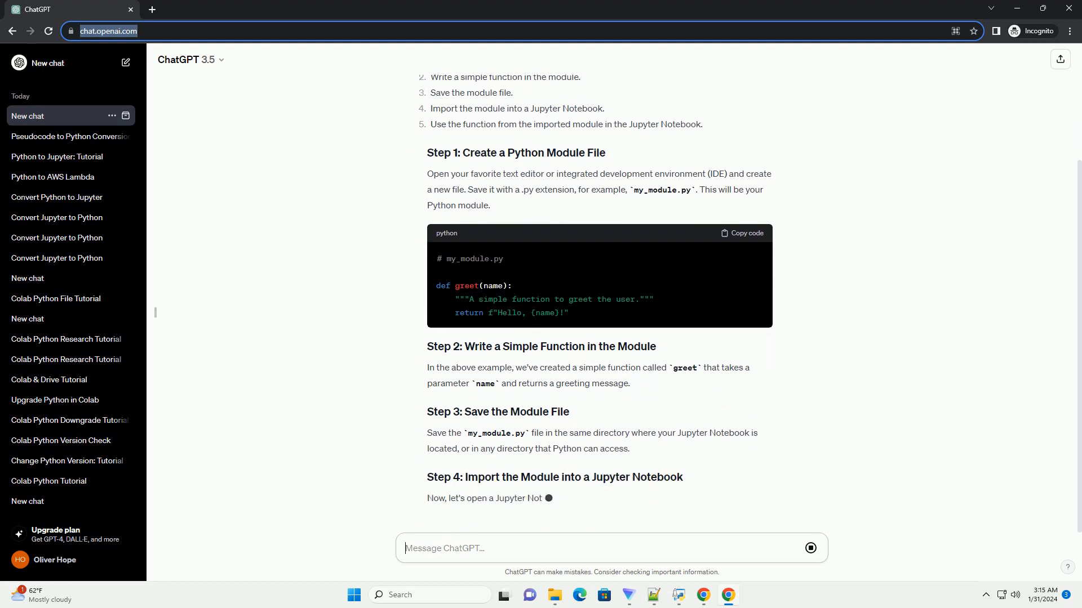
scroll(down, 3)
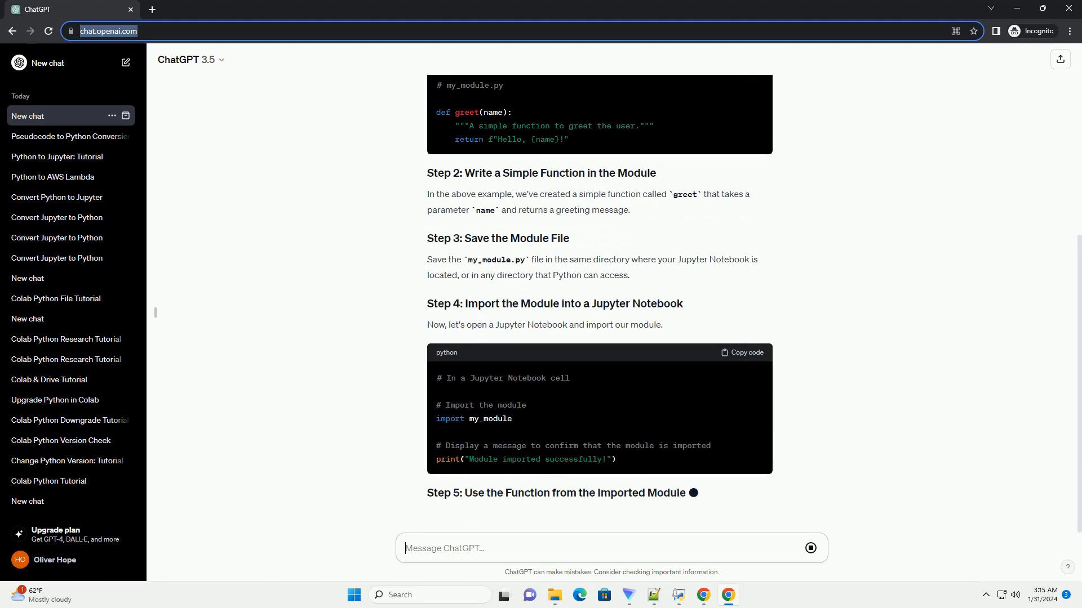
Scroll further to follow Step 5's greet call and the expected output block
scroll(down, 3)
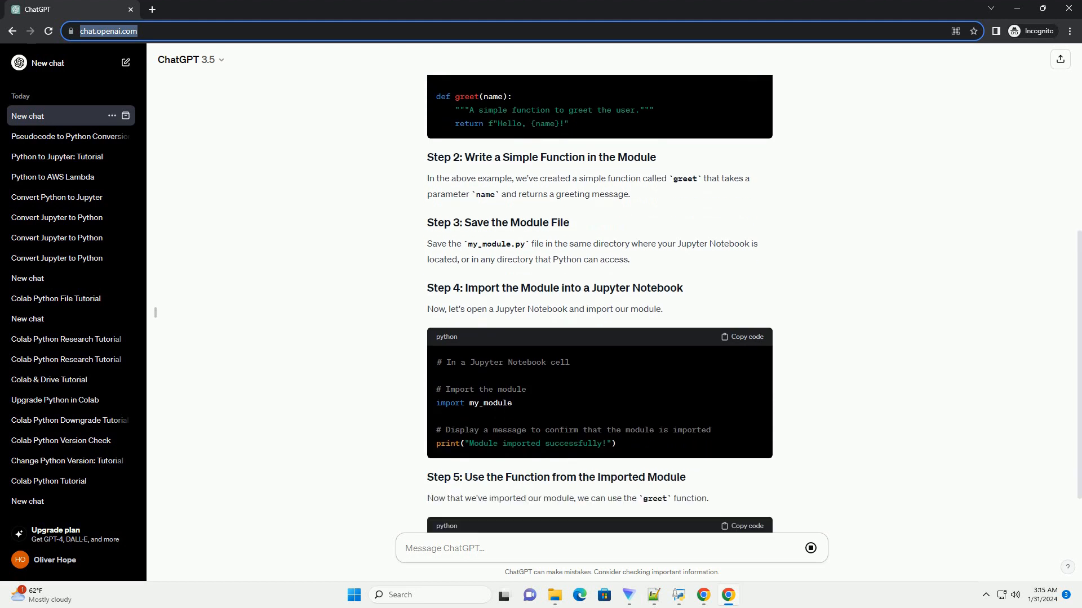
scroll(down, 3)
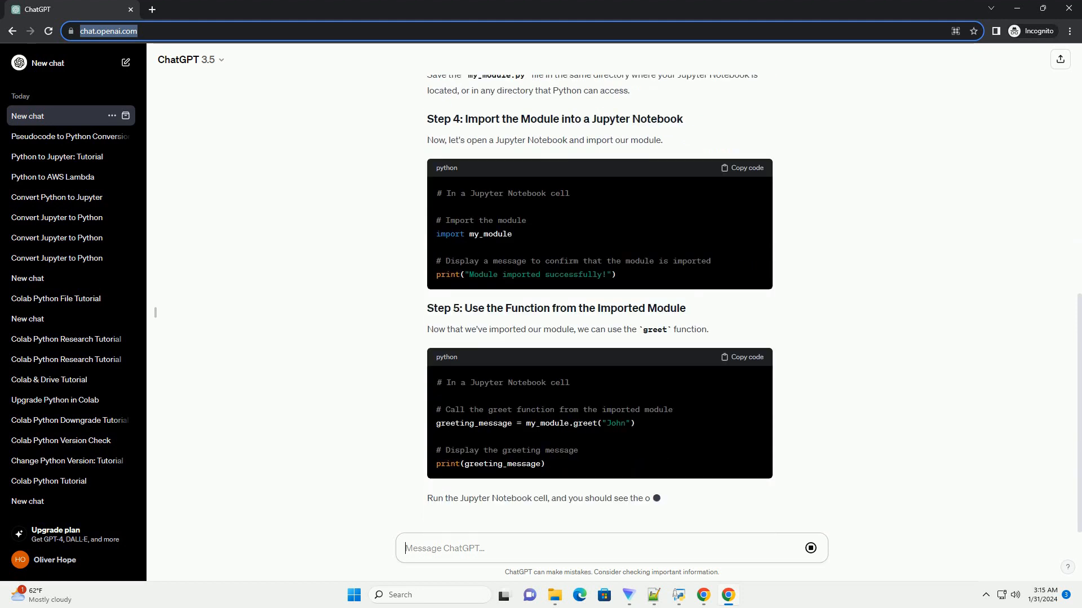
scroll(down, 3)
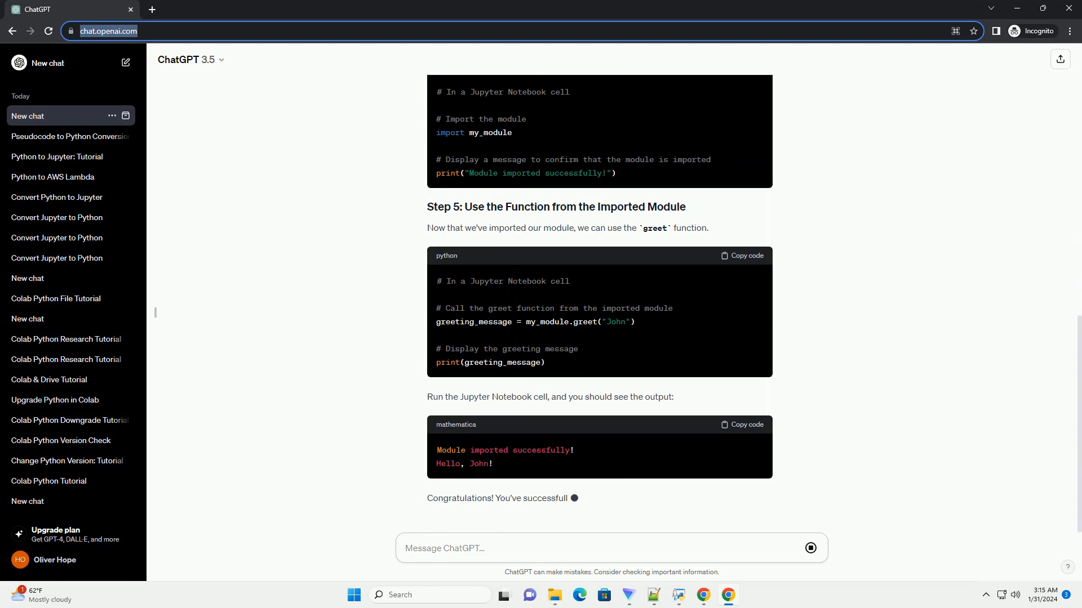
scroll(down, 3)
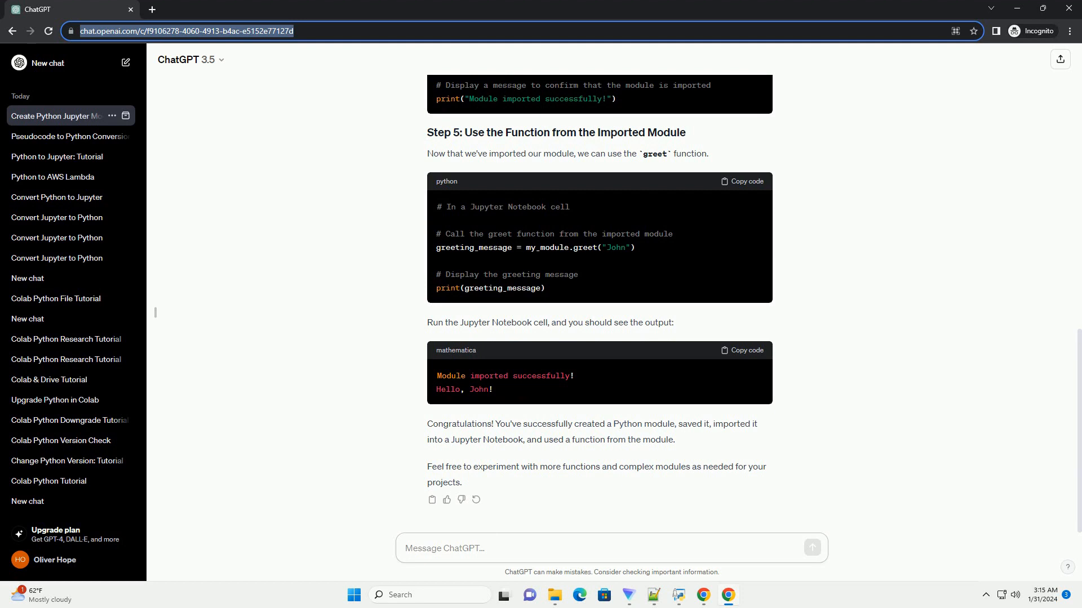
Click in the chat area once the tutorial answer completes and the conversation is titled
click(442, 549)
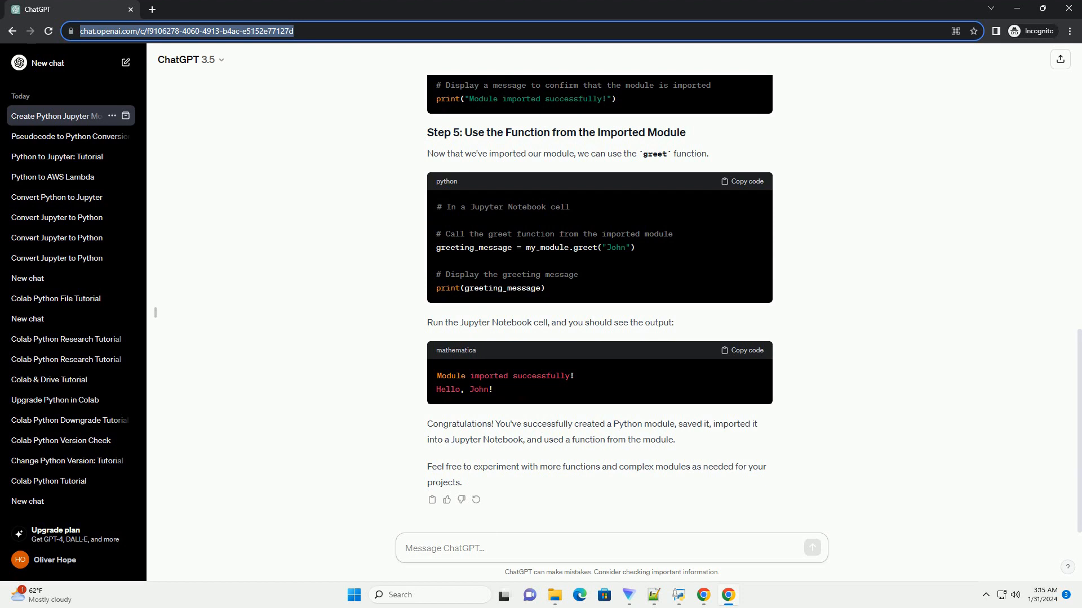
click(610, 548)
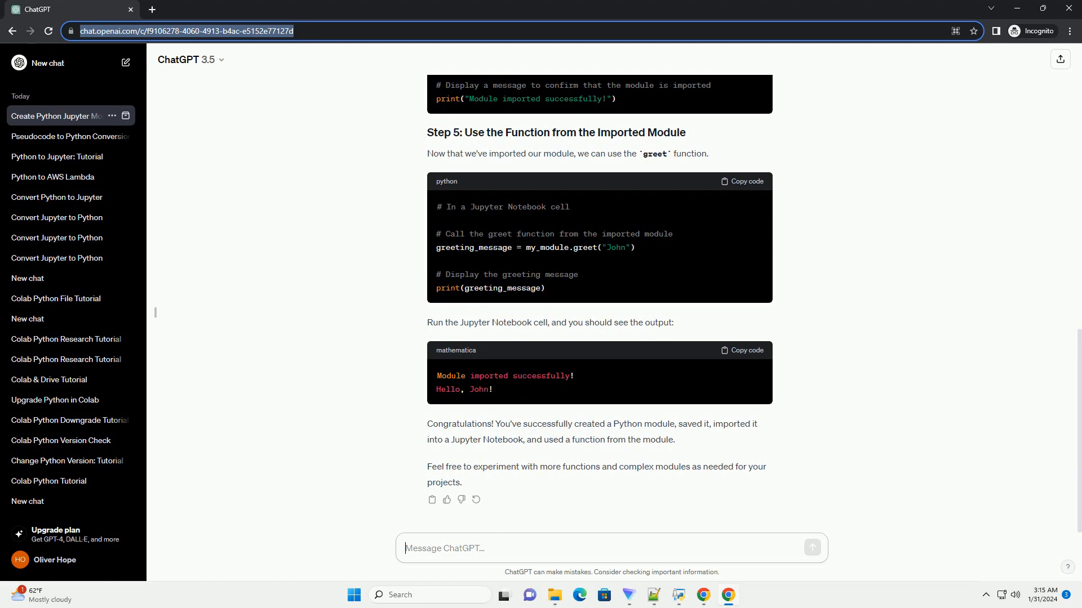